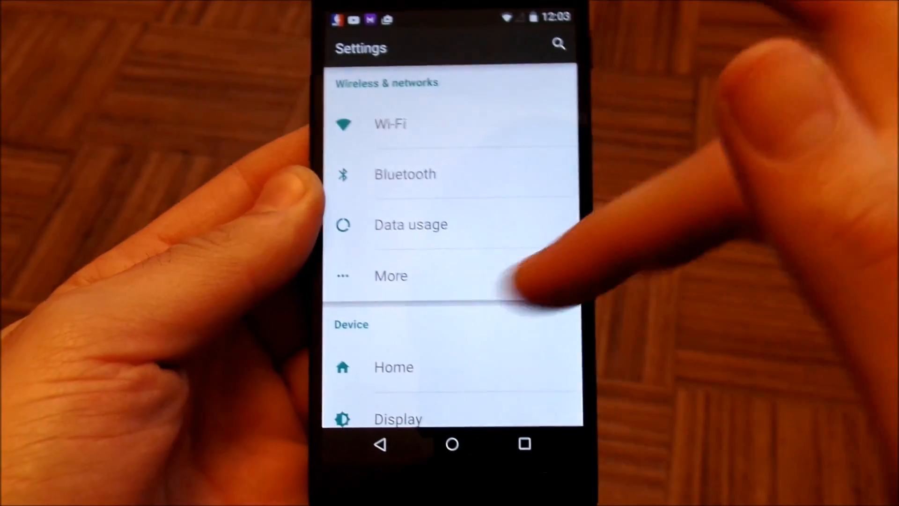
scroll(up, 3)
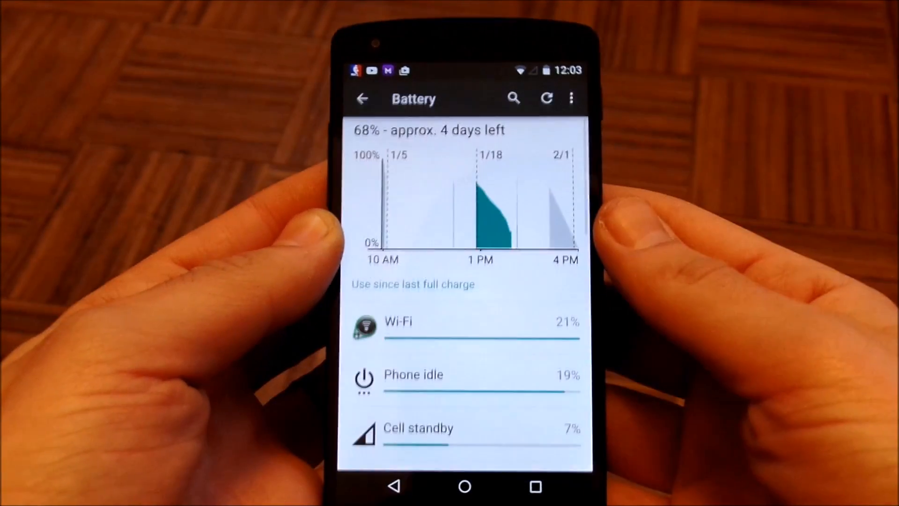
scroll(down, 3)
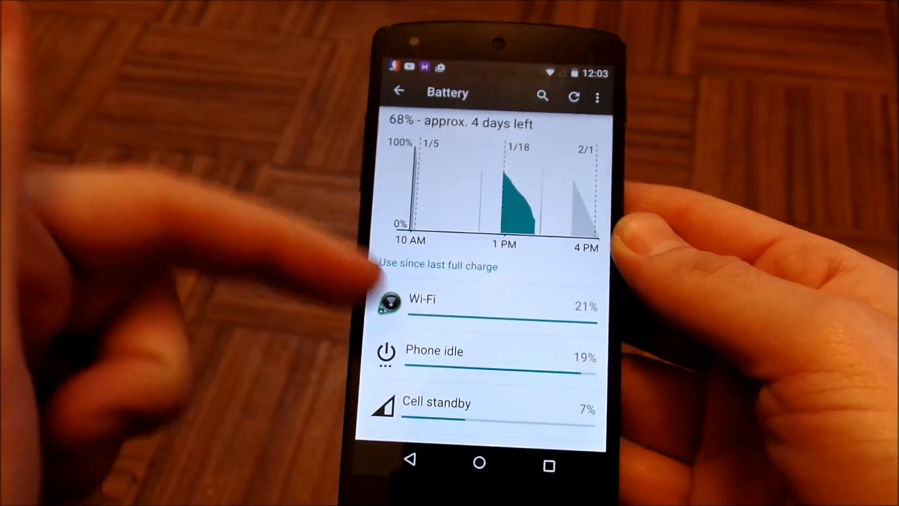
scroll(down, 3)
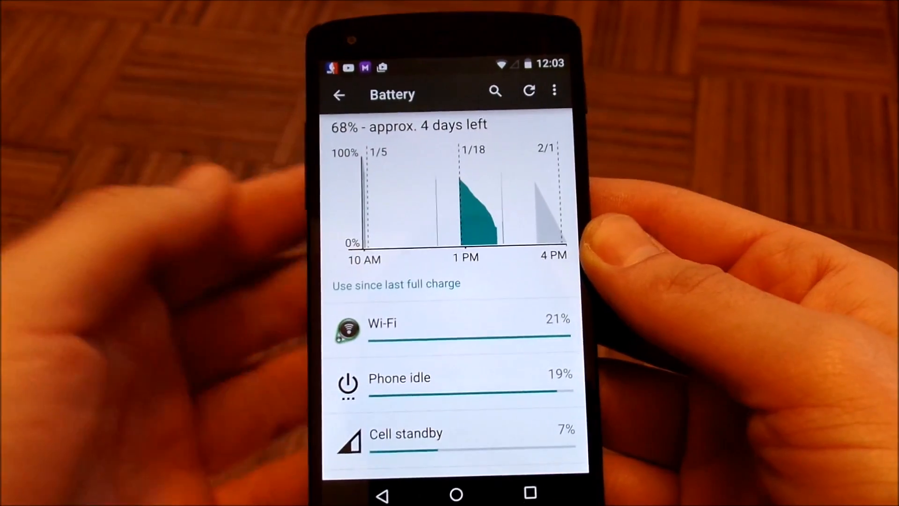
scroll(down, 3)
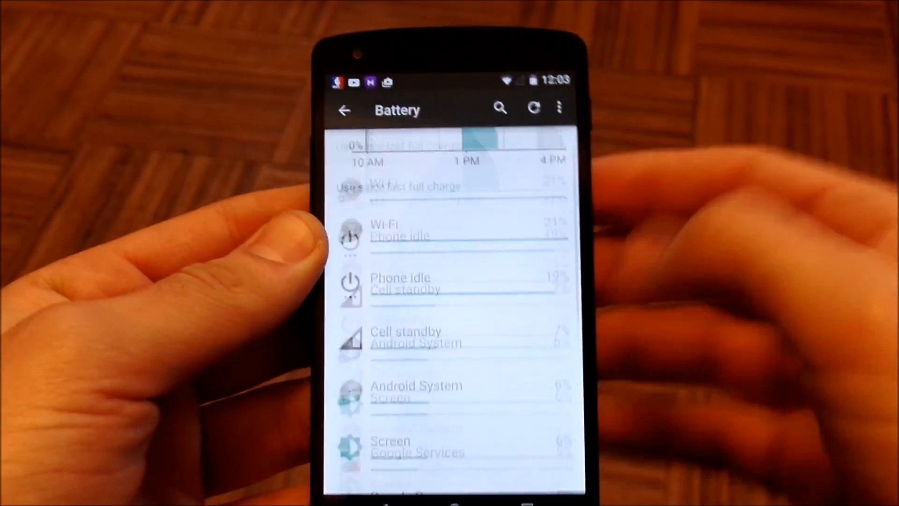